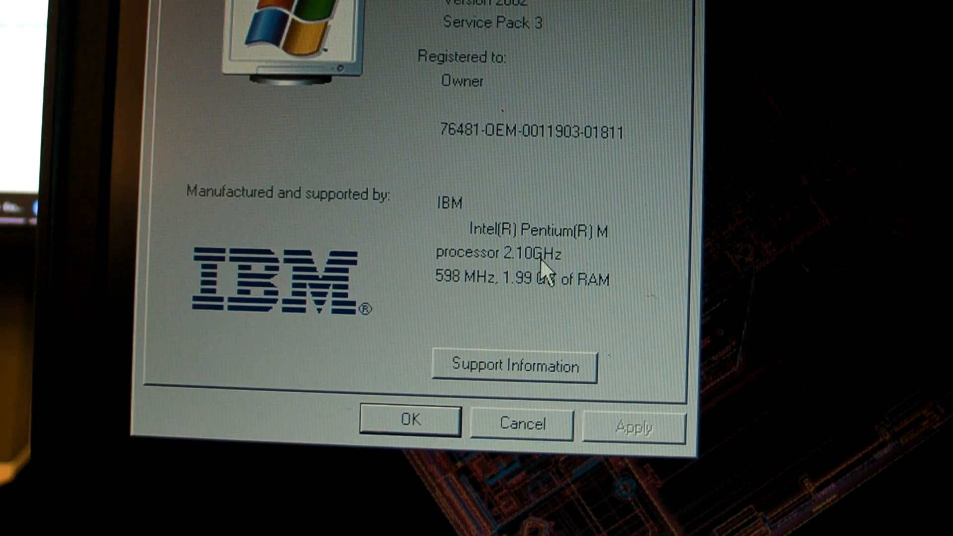
mouse_move(556, 273)
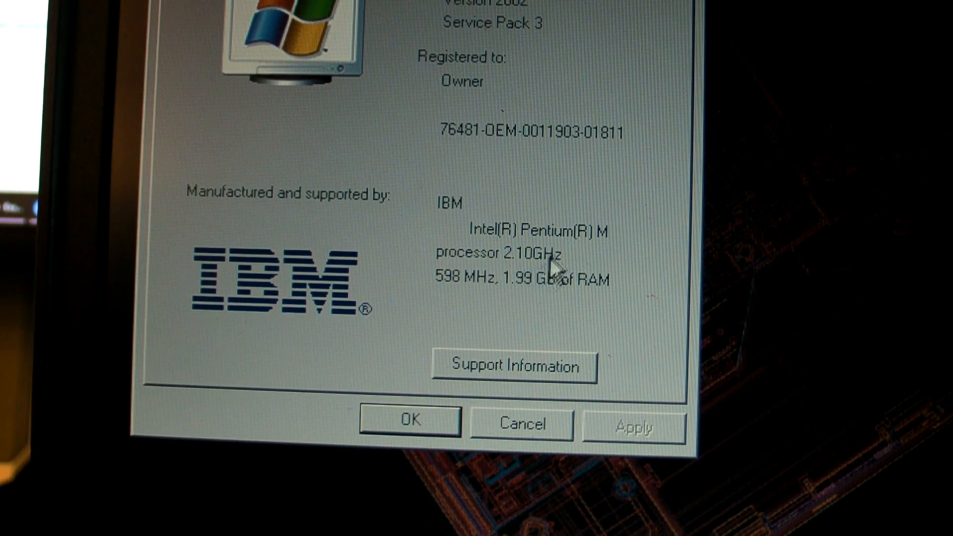
mouse_move(538, 298)
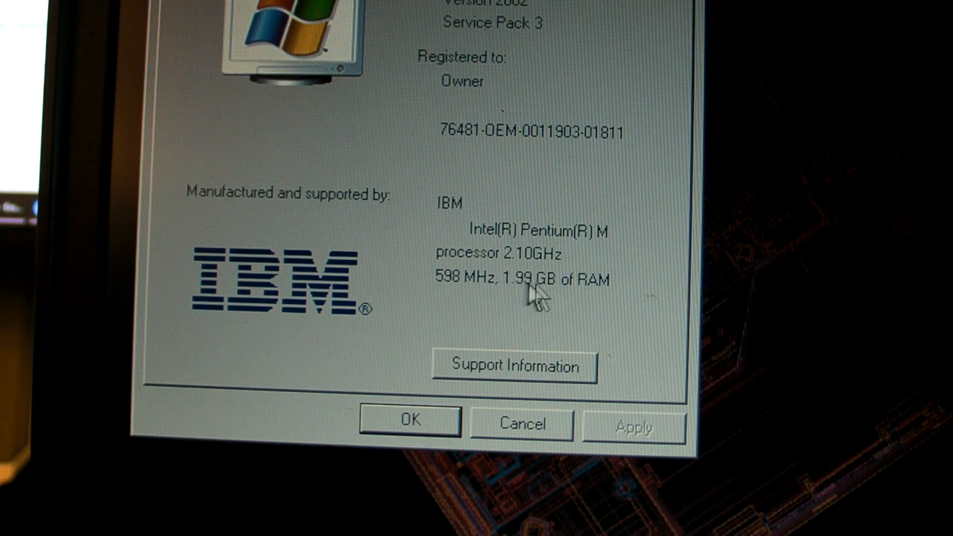
mouse_move(538, 295)
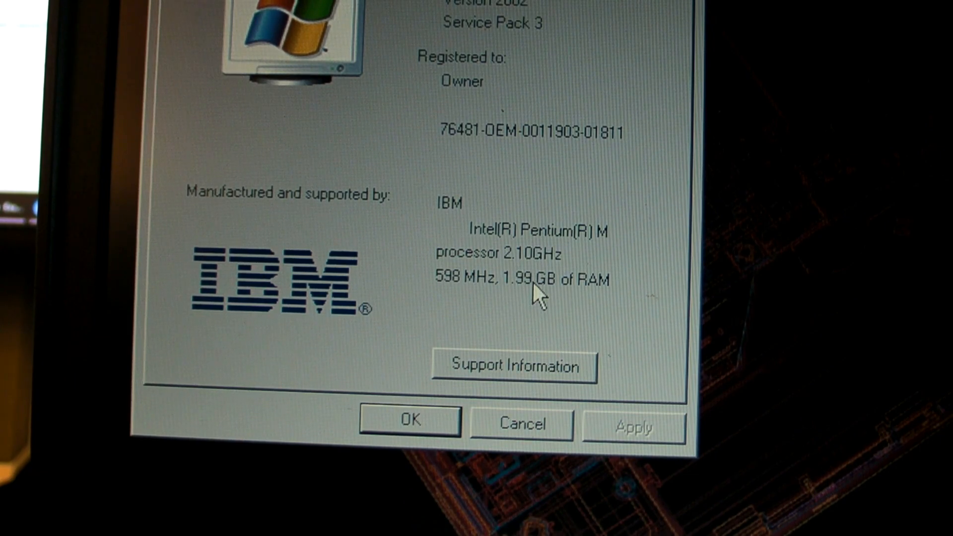